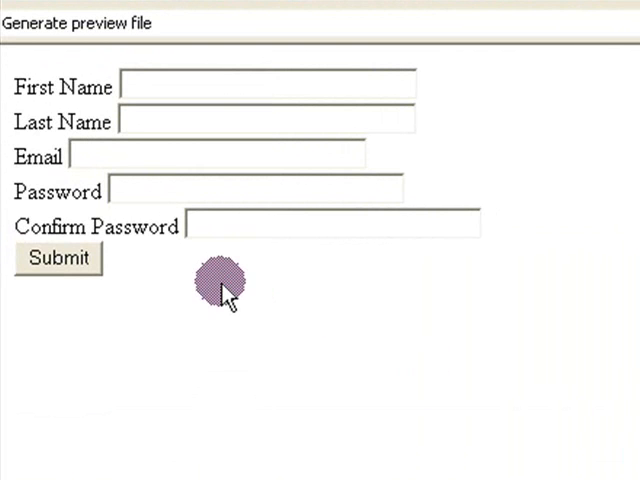
pyautogui.moveTo(200, 275)
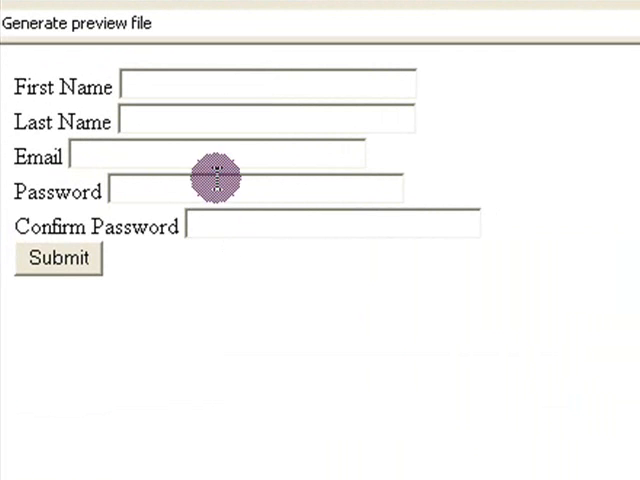
pyautogui.moveTo(205, 226)
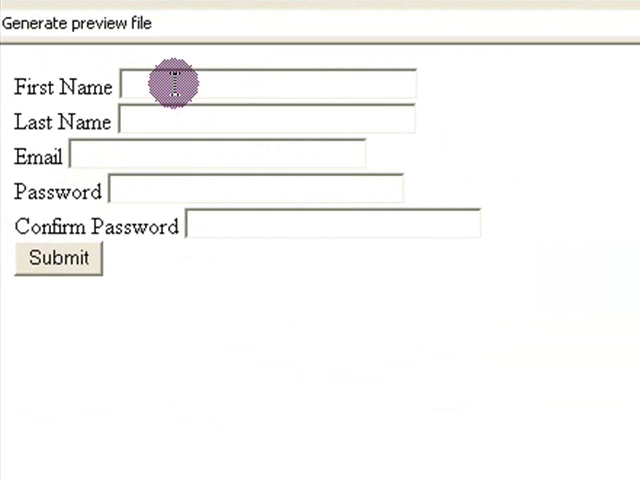
pyautogui.moveTo(162, 104)
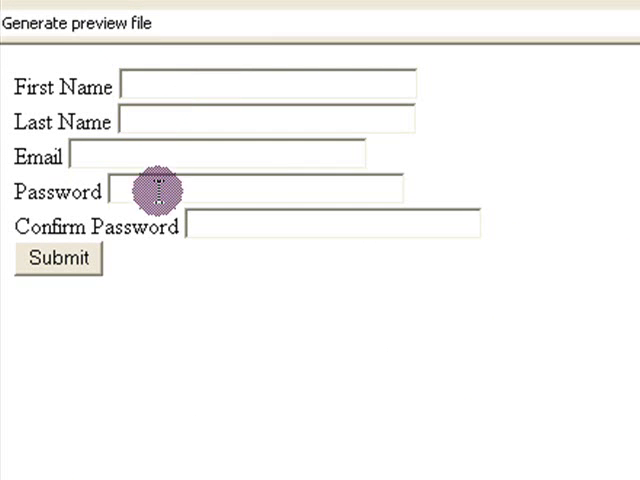
pyautogui.moveTo(243, 224)
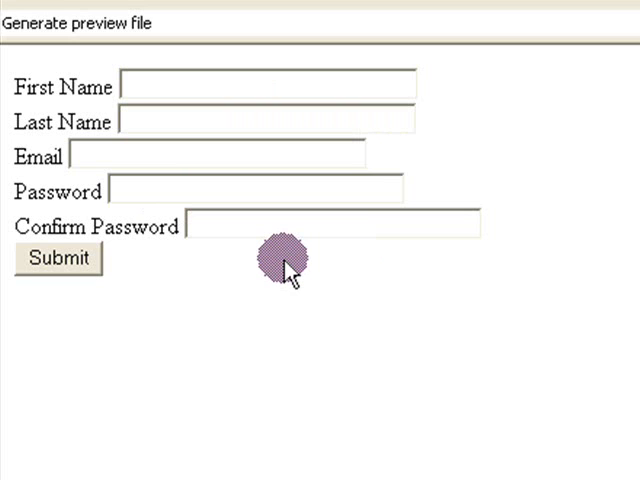
pyautogui.moveTo(278, 260)
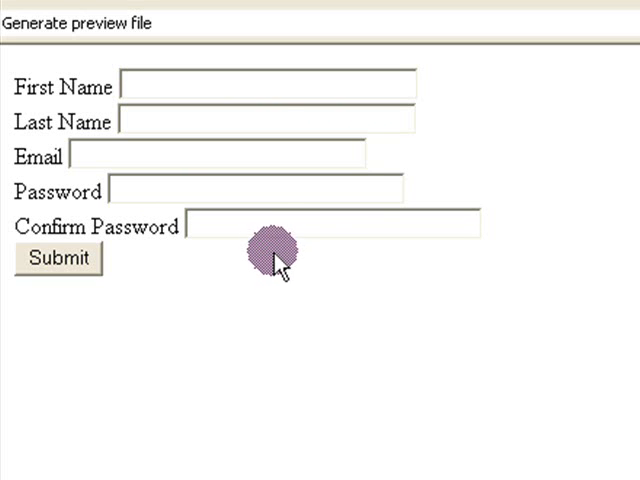
pyautogui.moveTo(100, 110)
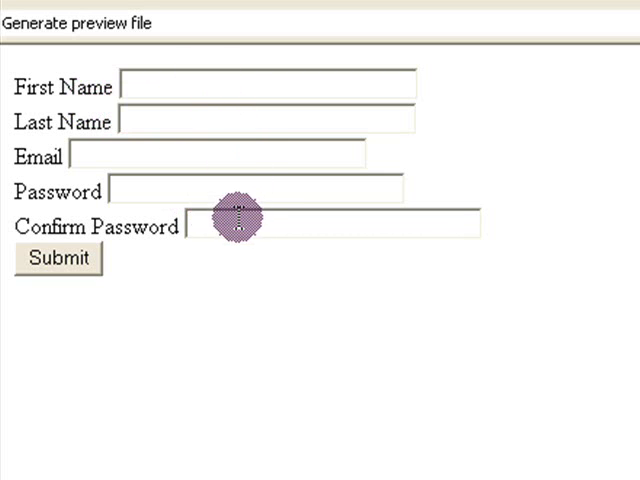
pyautogui.moveTo(272, 88)
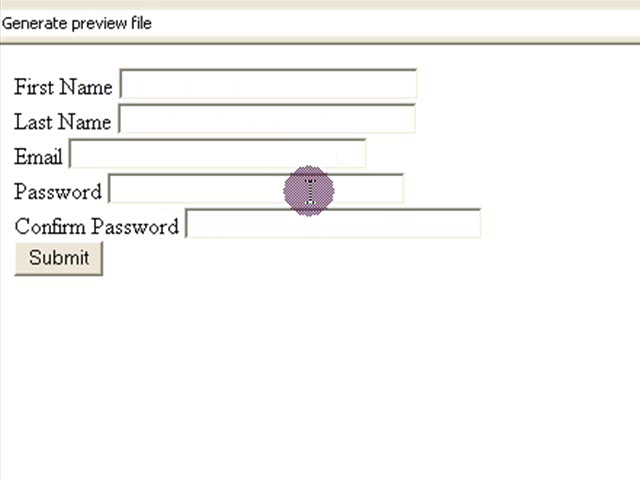
pyautogui.moveTo(355, 188)
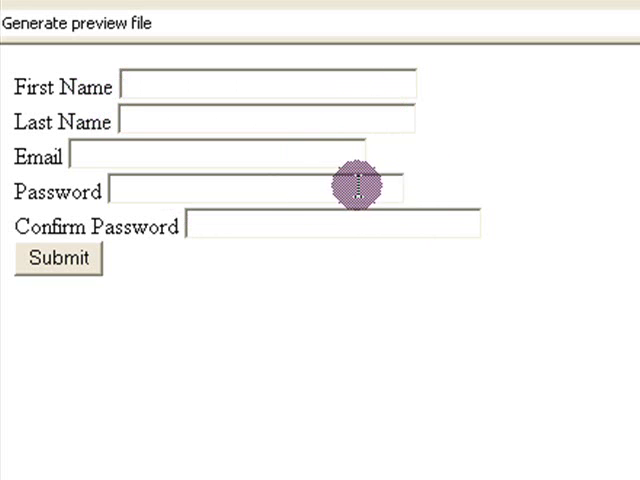
pyautogui.moveTo(267, 221)
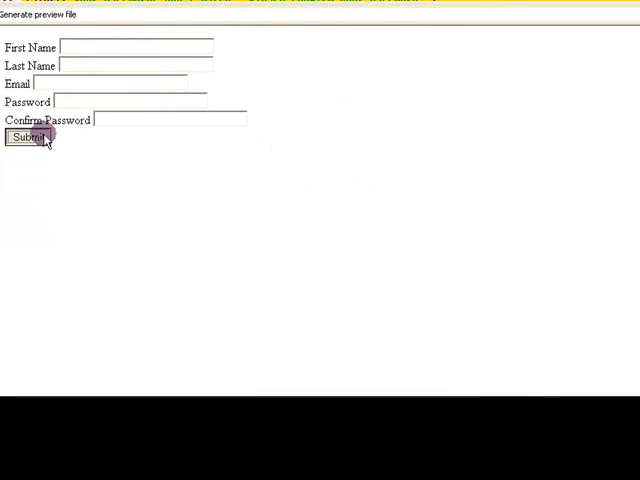
# - Submit the empty form, dismiss the first-name warning, and enter first and last names
pyautogui.click(30, 138)
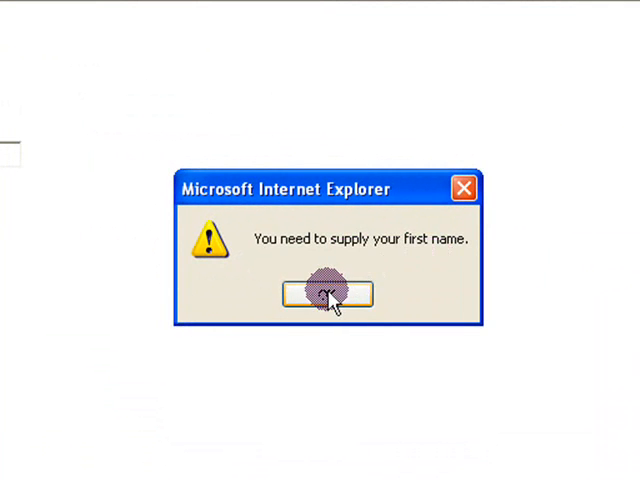
pyautogui.click(325, 292)
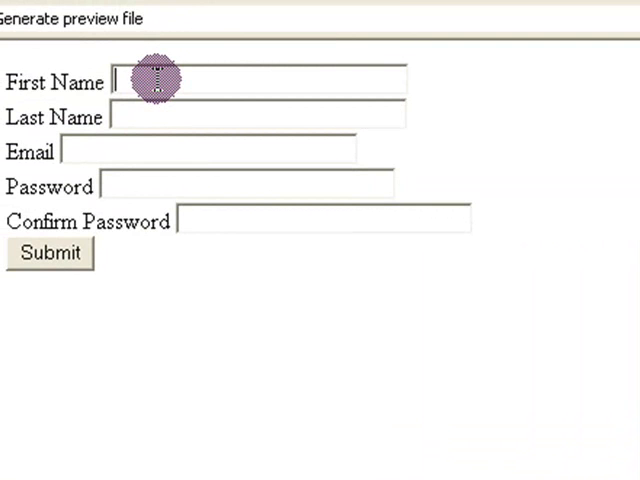
pyautogui.write('john')
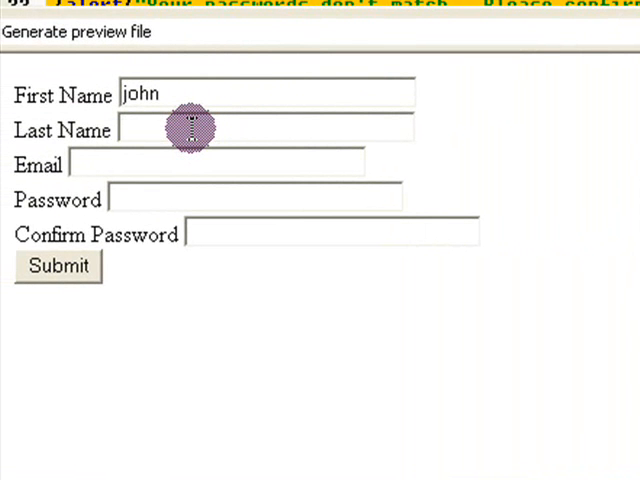
pyautogui.write('smith')
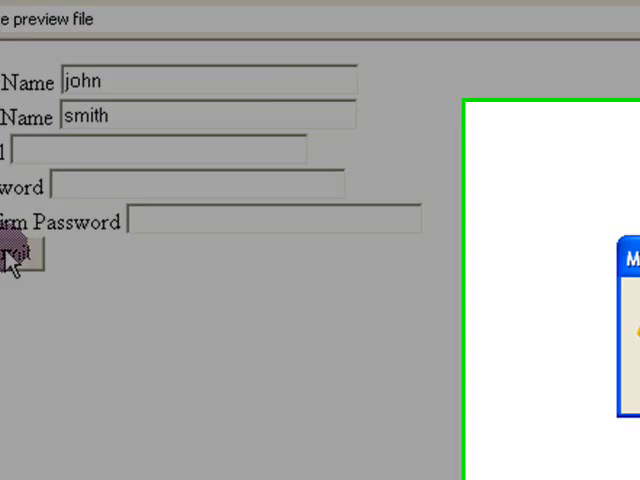
pyautogui.click(20, 258)
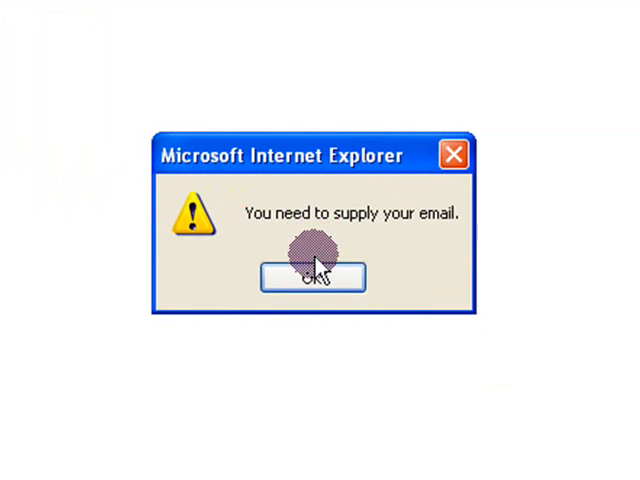
pyautogui.click(313, 277)
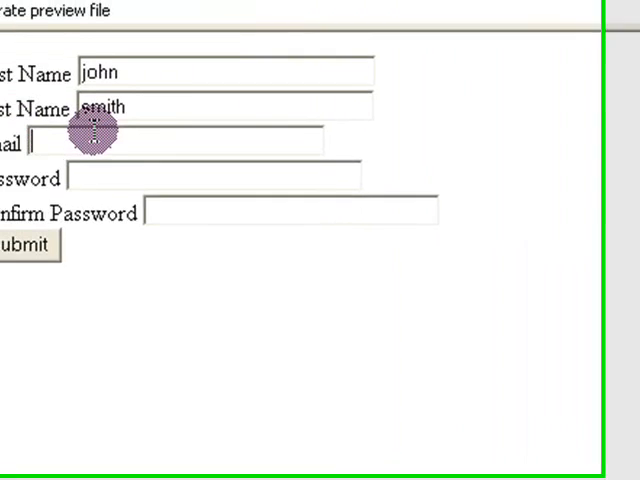
pyautogui.write('john')
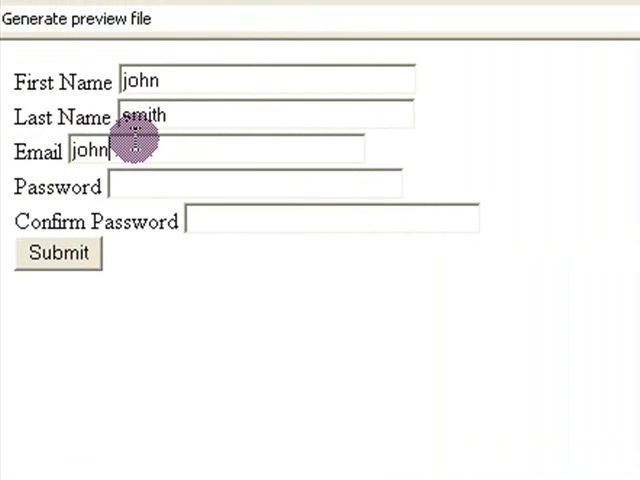
pyautogui.write('@smith.calm')
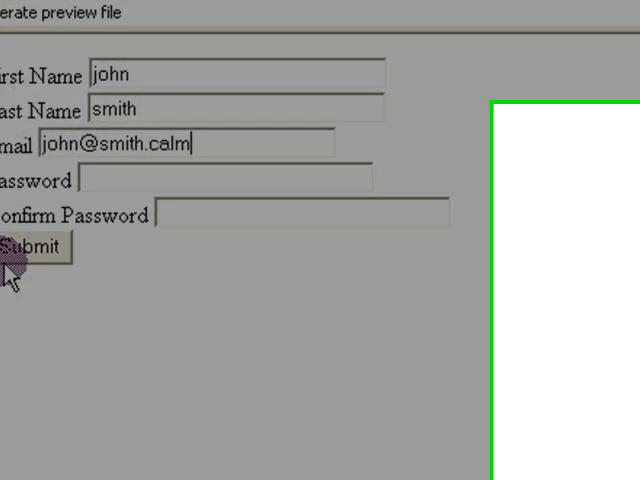
pyautogui.click(40, 247)
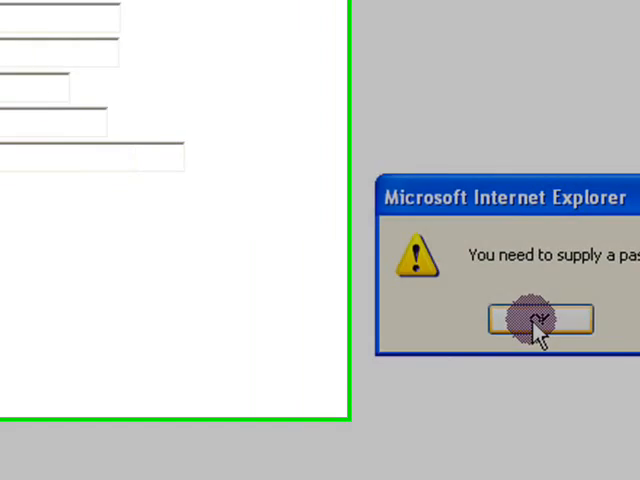
pyautogui.click(538, 319)
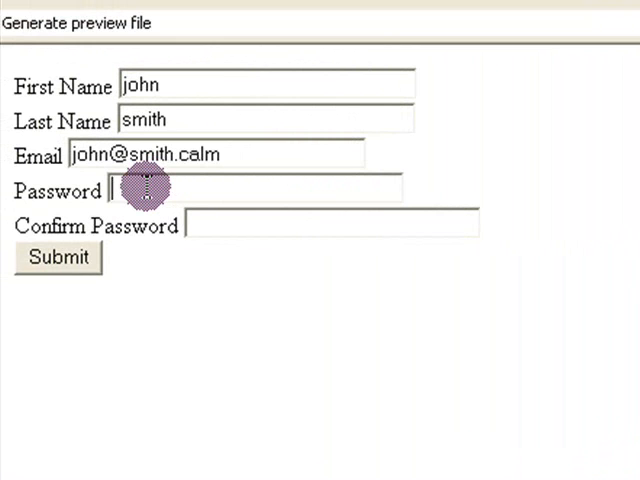
# - Enter passwords in the Password and Confirm Password fields
pyautogui.write('••••')
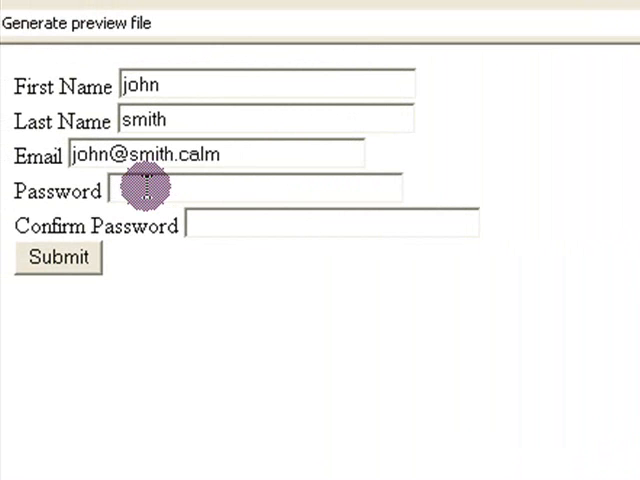
pyautogui.write('***')
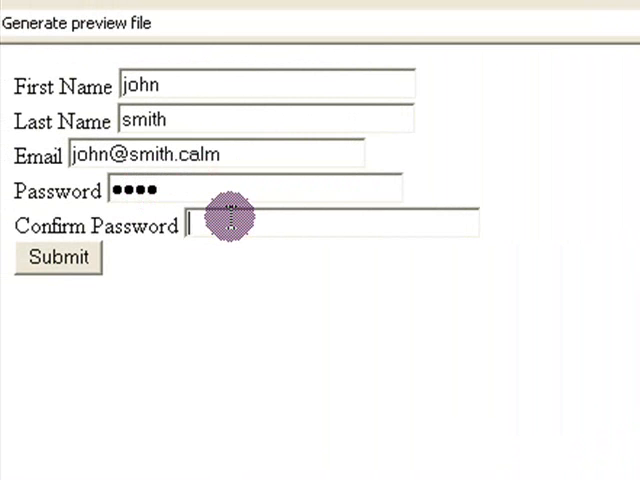
pyautogui.write('•')
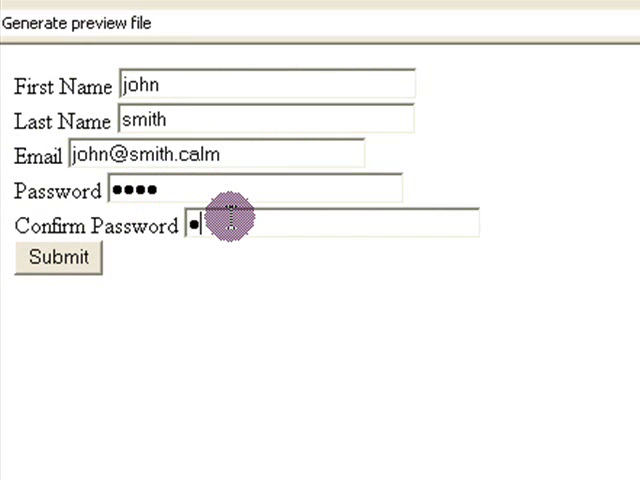
pyautogui.write('***')
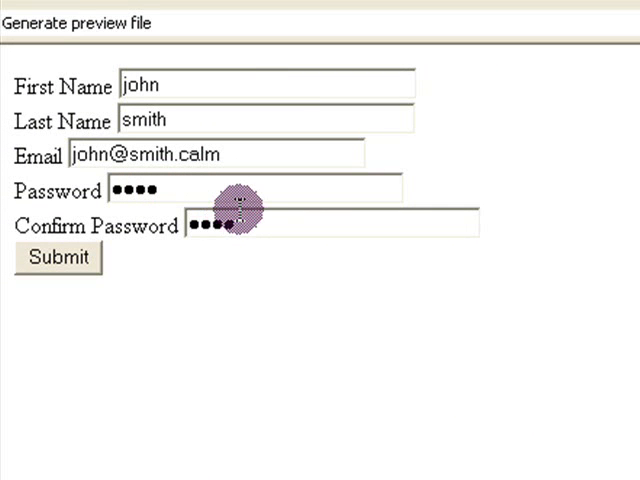
# - Submit, dismiss the passwords-don't-match alert, and submit the form again
pyautogui.click(57, 257)
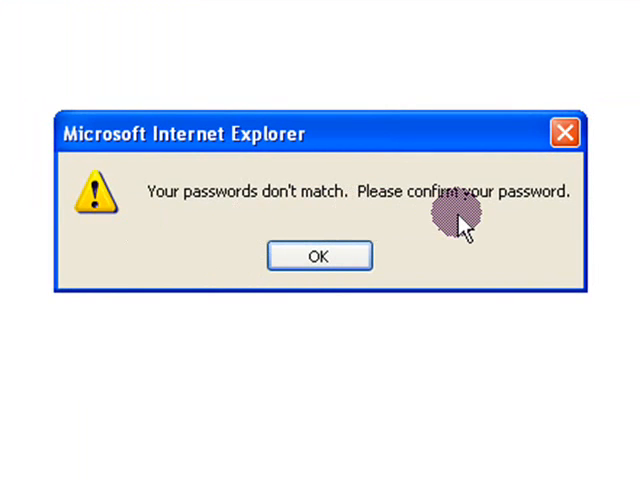
pyautogui.moveTo(440, 187)
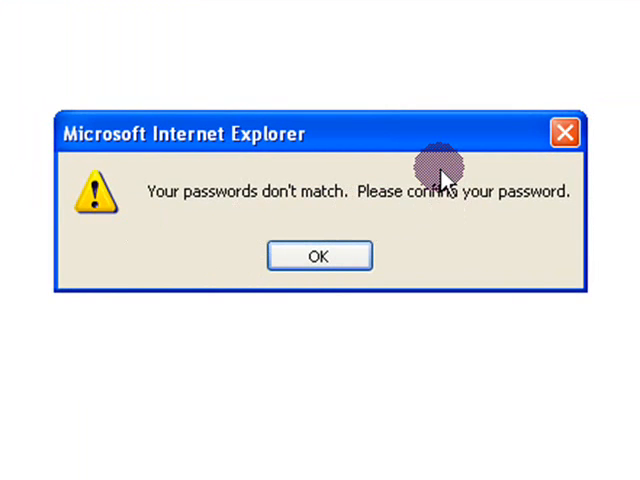
pyautogui.click(319, 255)
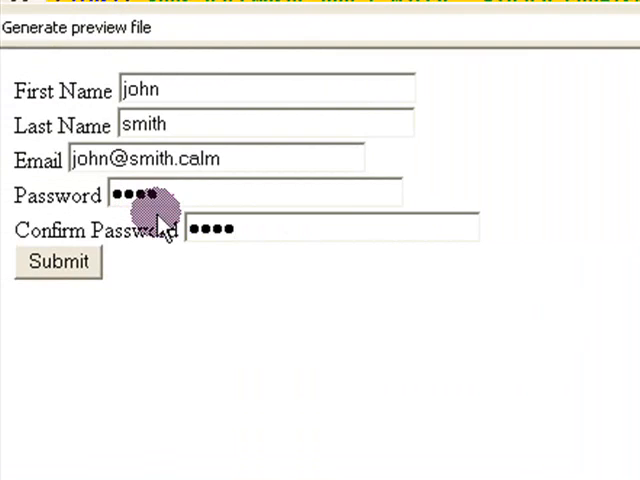
pyautogui.click(57, 261)
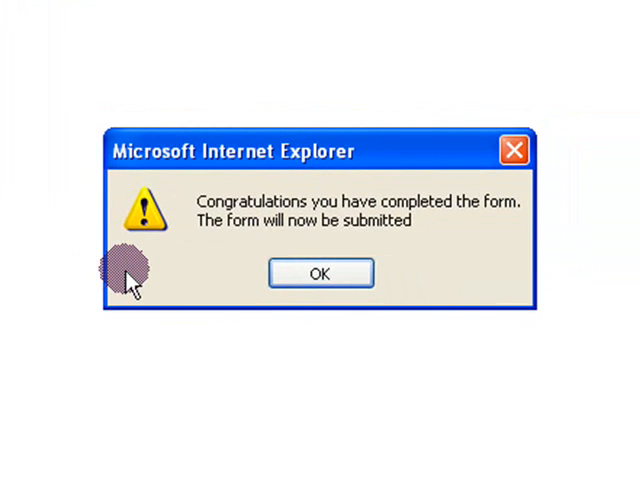
pyautogui.moveTo(230, 235)
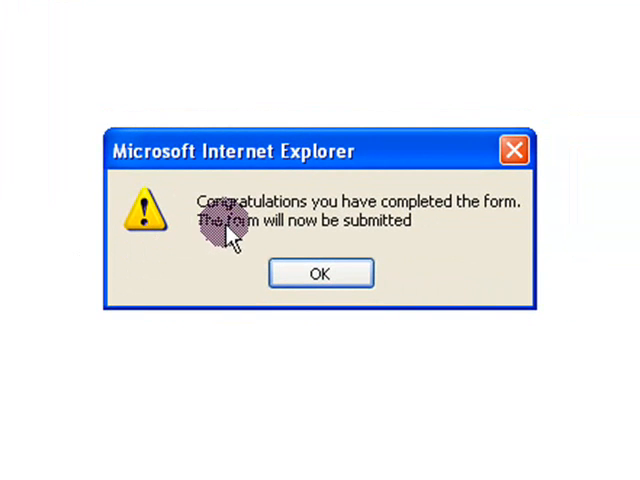
pyautogui.moveTo(455, 235)
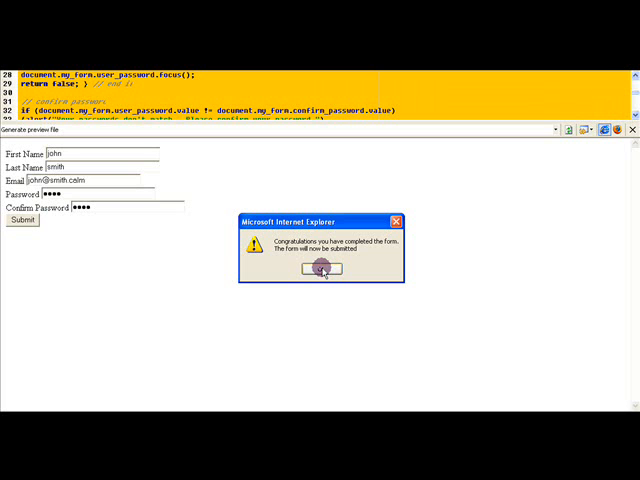
# - Dismiss the completion alert and scroll the editor up to the JavaScript block
pyautogui.click(320, 267)
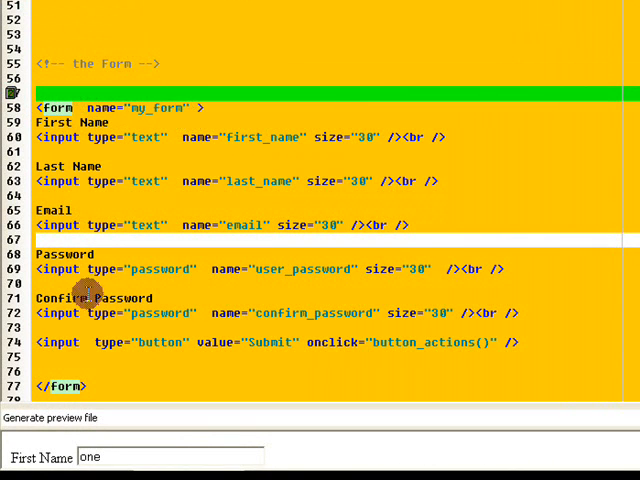
pyautogui.moveTo(295, 93)
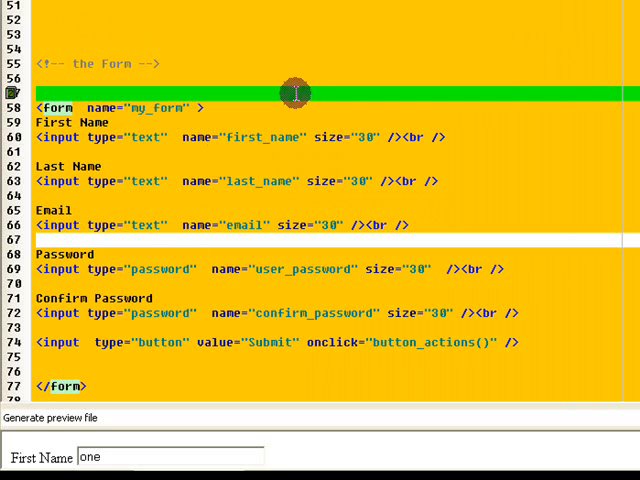
pyautogui.scroll(3)
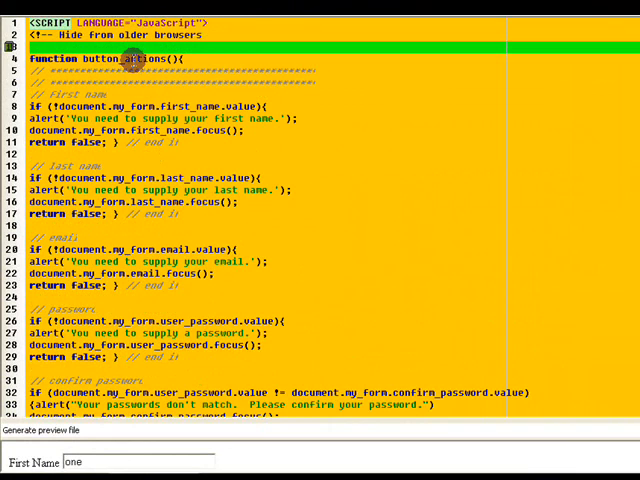
pyautogui.moveTo(213, 148)
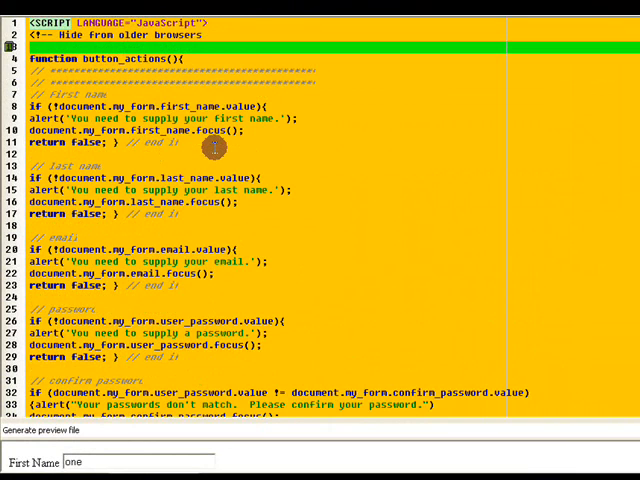
pyautogui.scroll(-3)
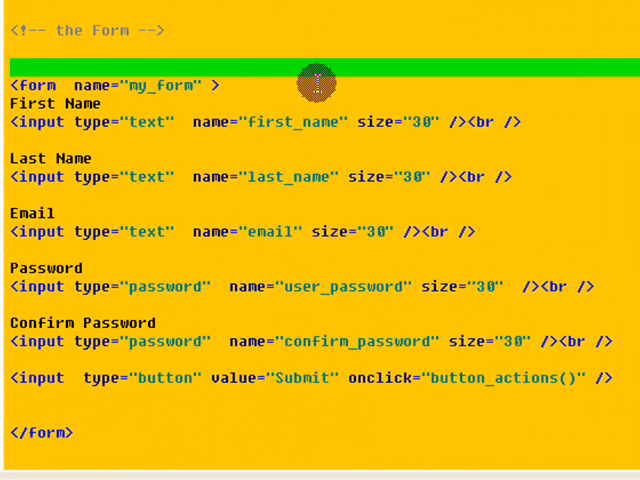
pyautogui.moveTo(100, 158)
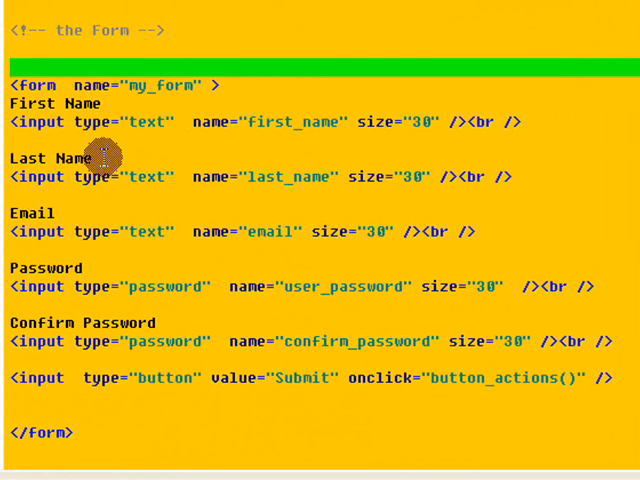
pyautogui.moveTo(72, 320)
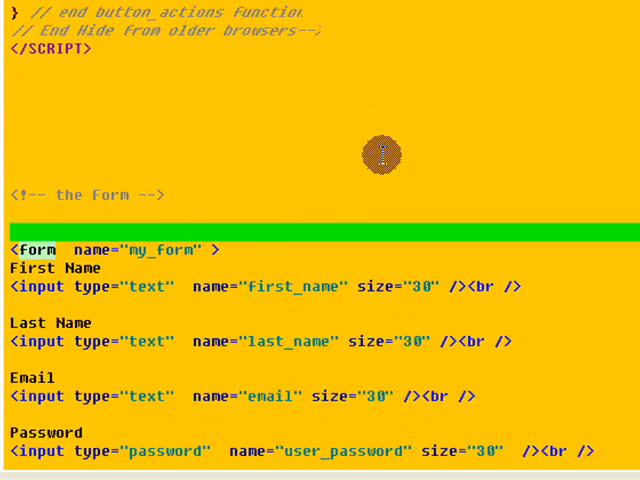
pyautogui.scroll(3)
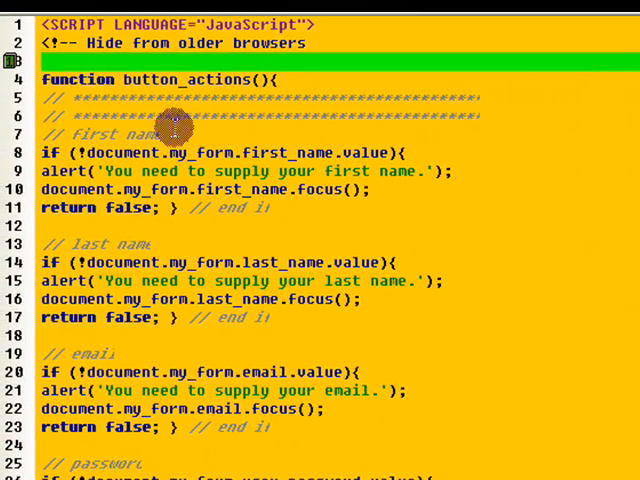
pyautogui.doubleClick(185, 79)
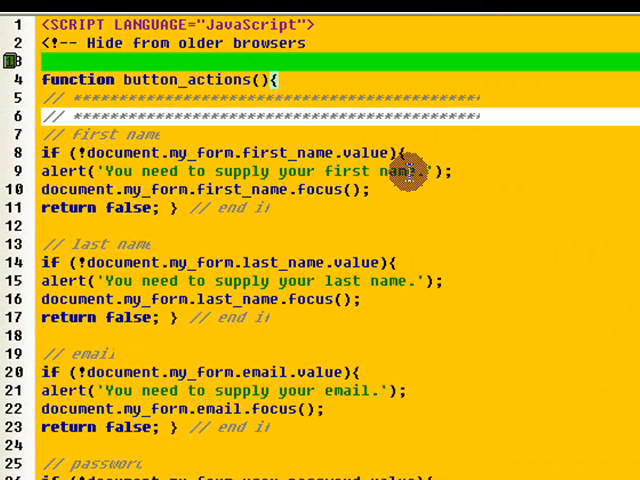
pyautogui.moveTo(170, 165)
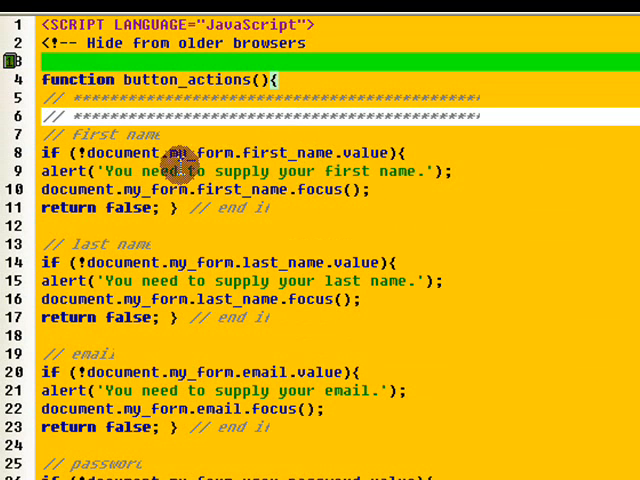
pyautogui.moveTo(410, 171)
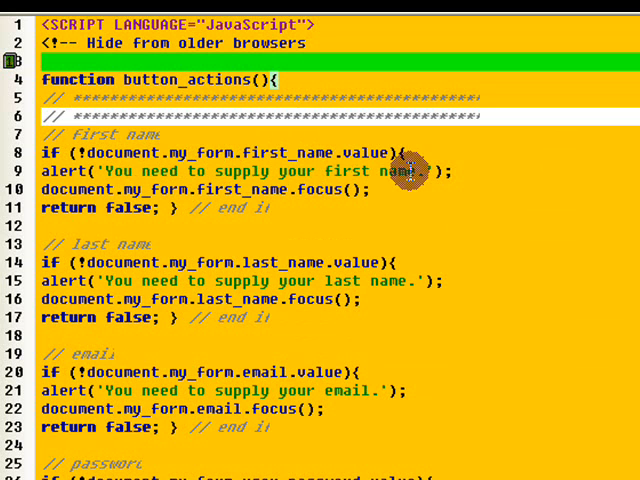
pyautogui.scroll(-3)
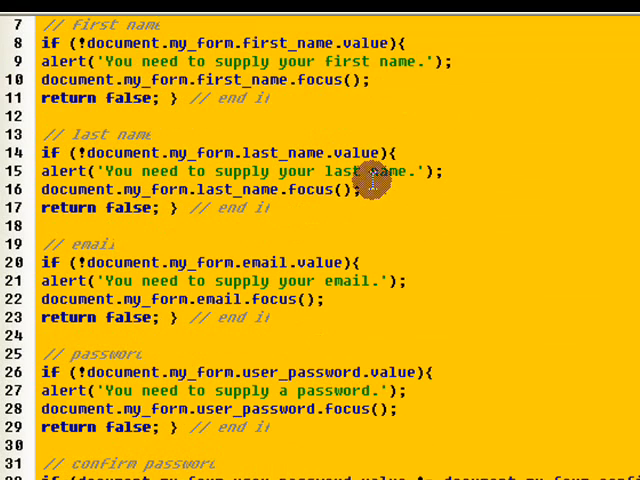
pyautogui.scroll(-3)
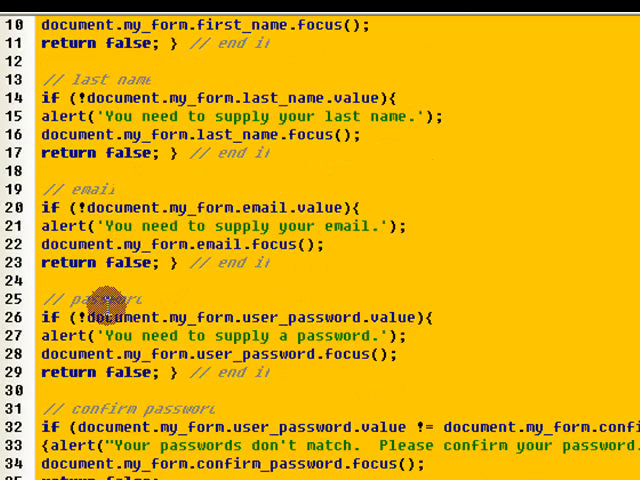
pyautogui.scroll(-3)
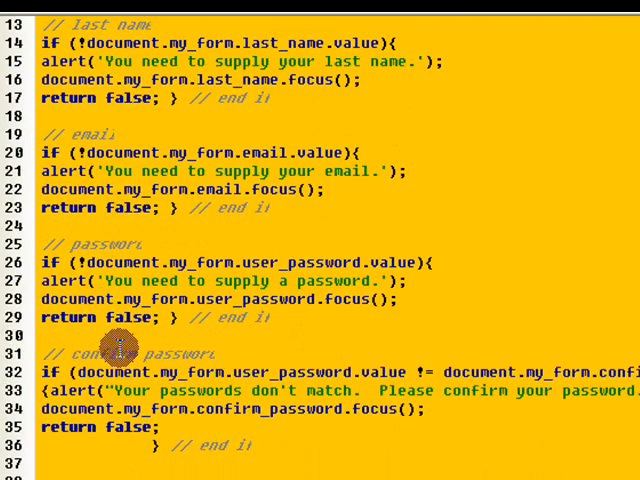
pyautogui.scroll(-3)
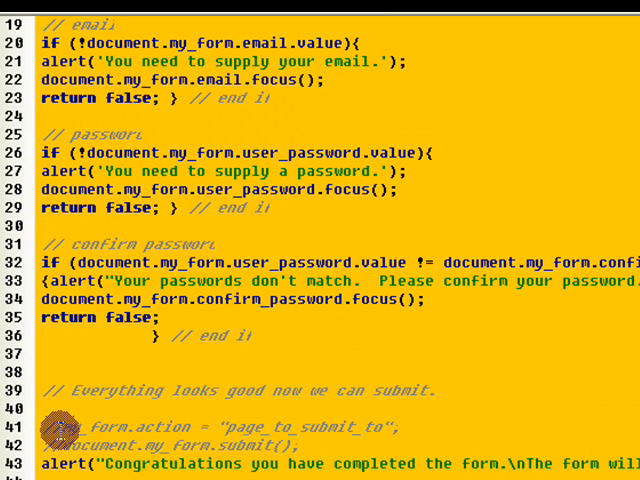
pyautogui.scroll(-3)
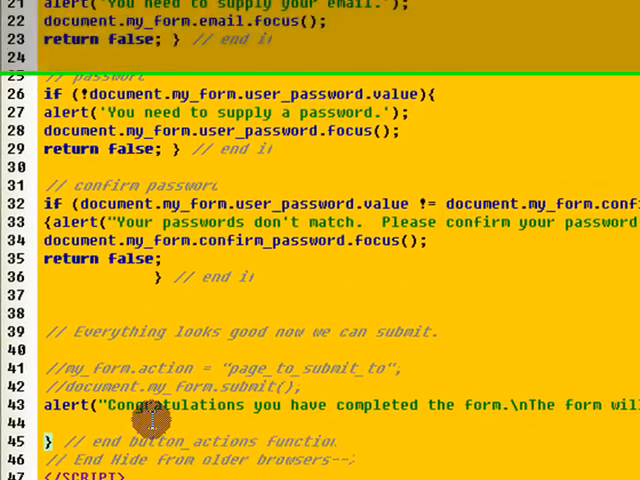
pyautogui.scroll(-3)
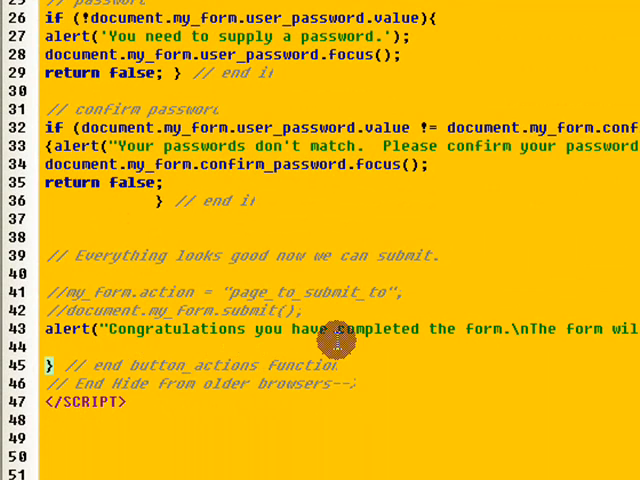
pyautogui.moveTo(200, 310)
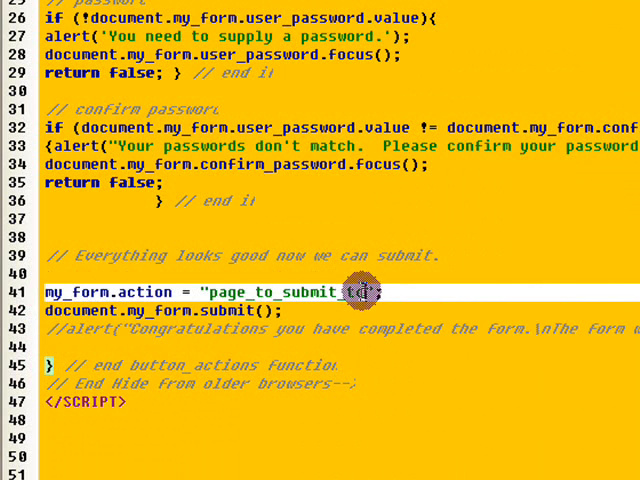
pyautogui.doubleClick(290, 292)
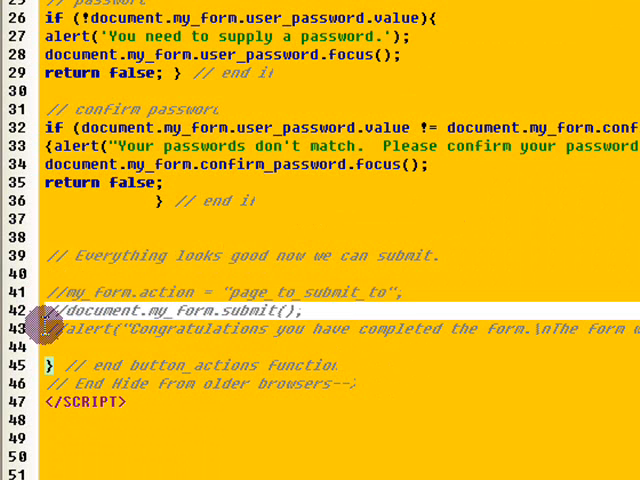
pyautogui.scroll(-3)
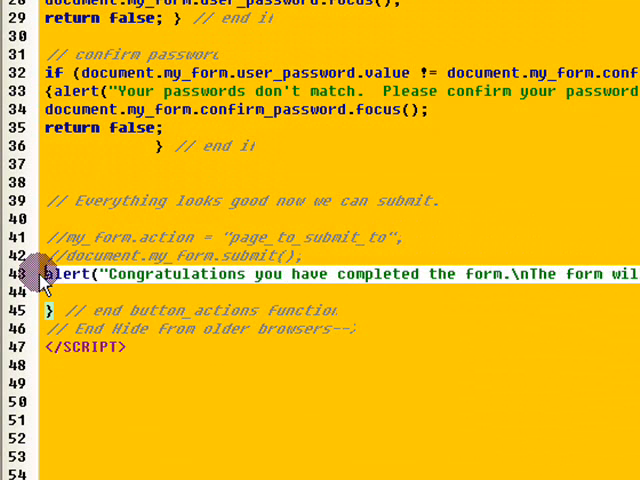
pyautogui.moveTo(445, 349)
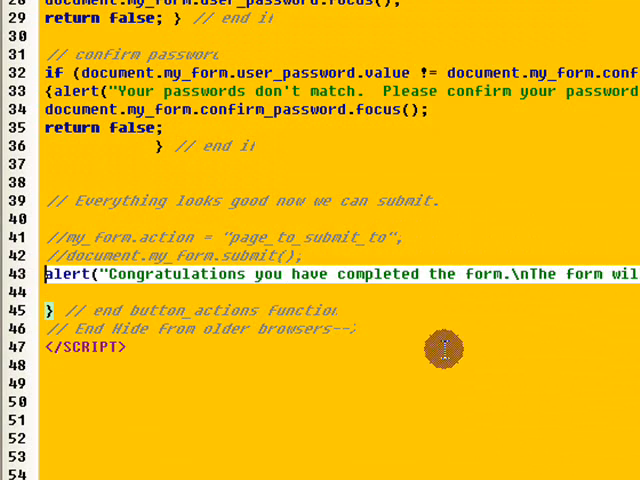
# - Copy the Email label and input, relabel it 'Phone' and rename the input to phone
pyautogui.scroll(-3)
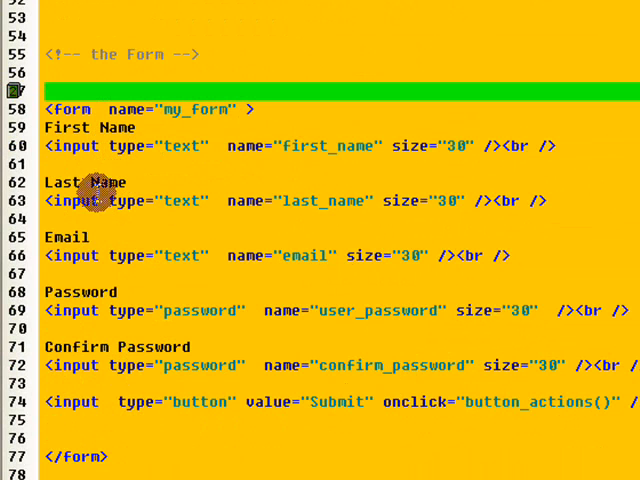
pyautogui.moveTo(282, 290)
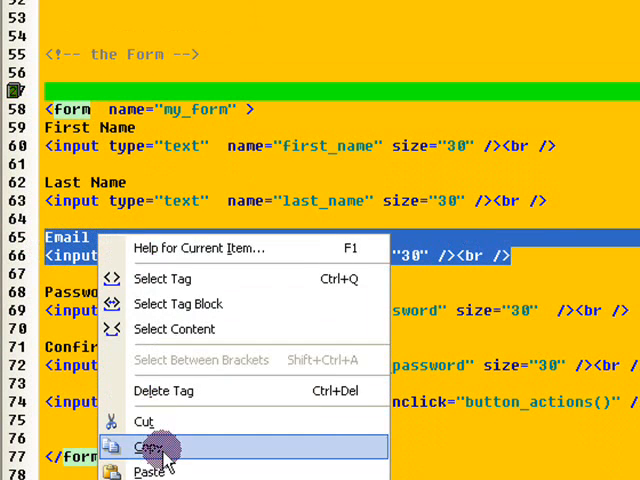
pyautogui.click(149, 447)
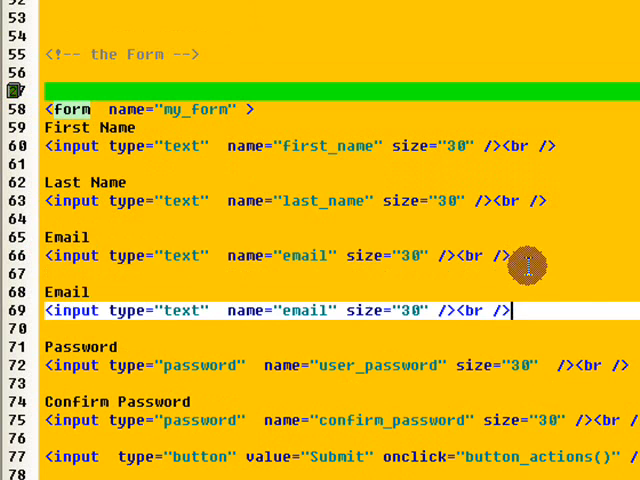
pyautogui.moveTo(85, 291)
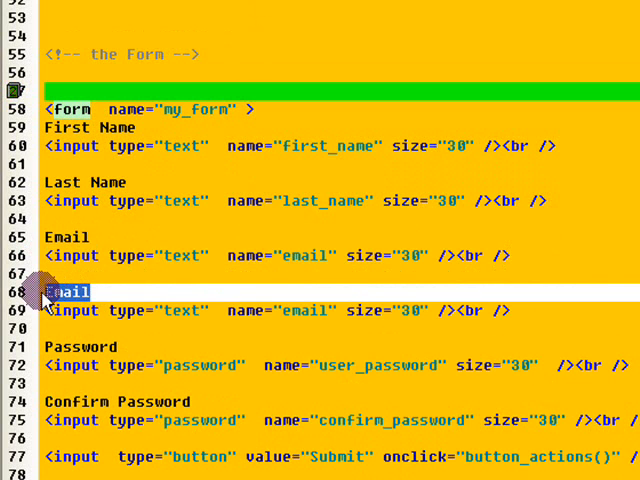
pyautogui.write('Pho')
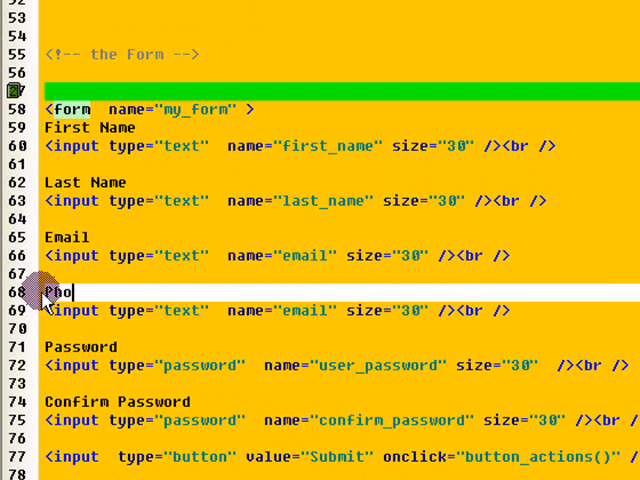
pyautogui.write('ne')
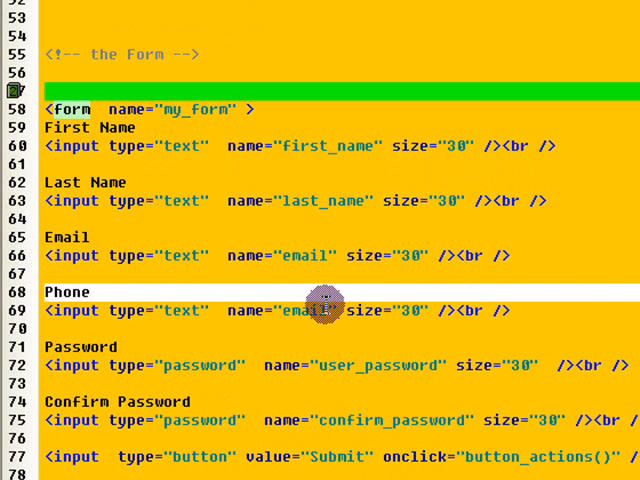
pyautogui.doubleClick(305, 310)
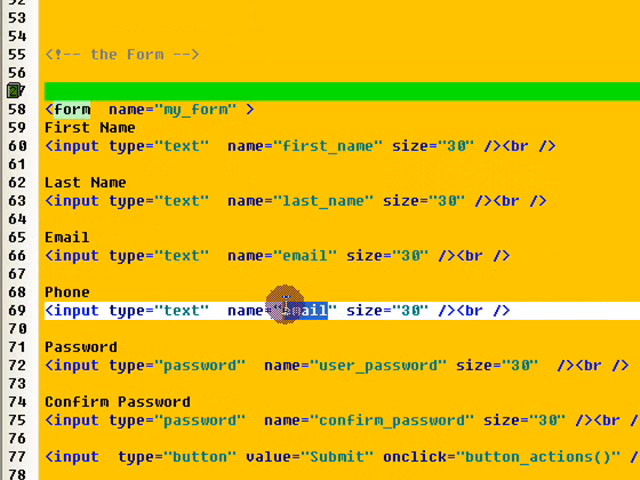
pyautogui.write('p')
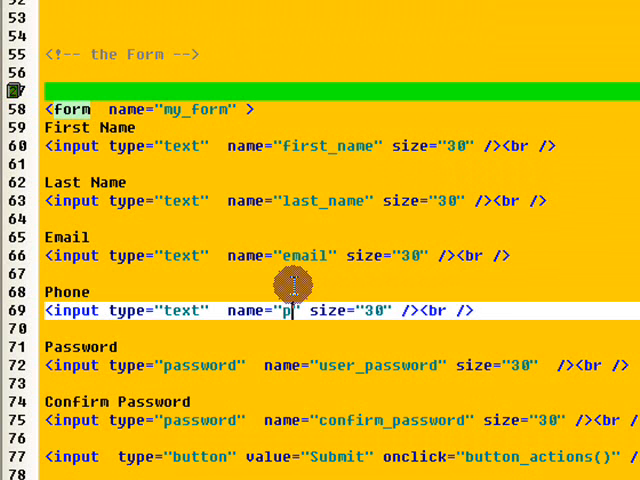
pyautogui.write('hone')
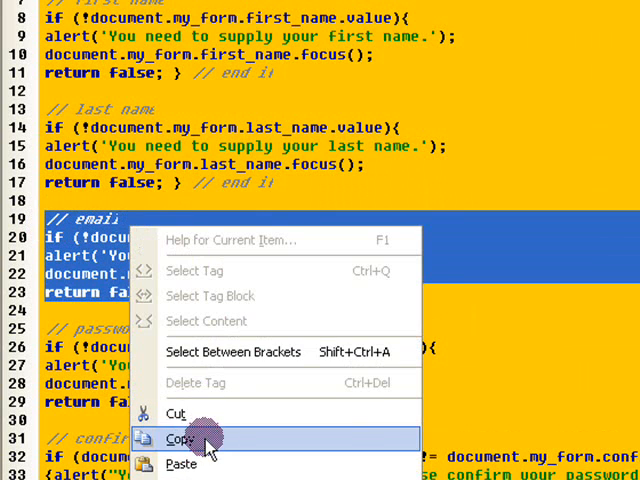
# - Duplicate the email validation block, changing comment, field, focus and alert text to phone
pyautogui.click(182, 439)
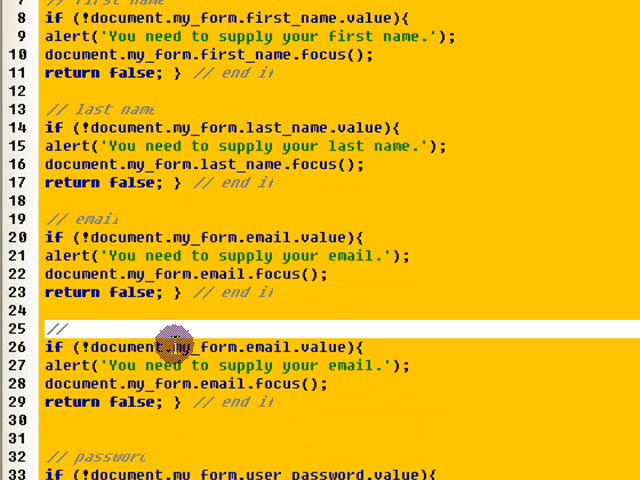
pyautogui.write('phone')
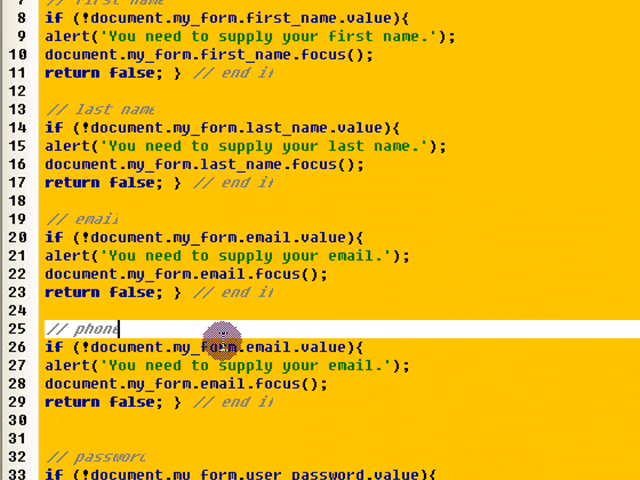
pyautogui.doubleClick(267, 346)
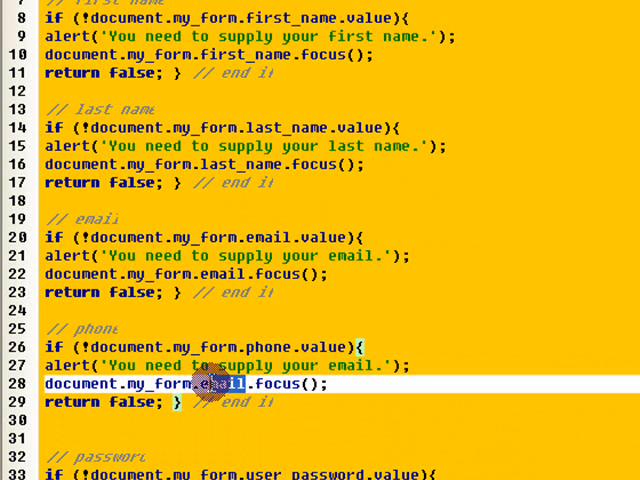
pyautogui.doubleClick(225, 384)
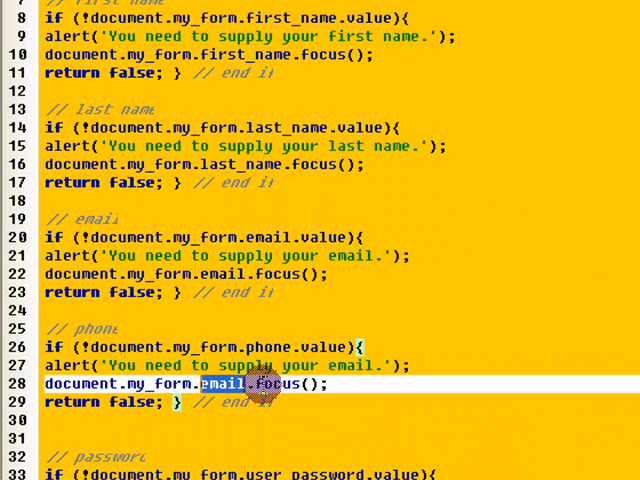
pyautogui.moveTo(232, 400)
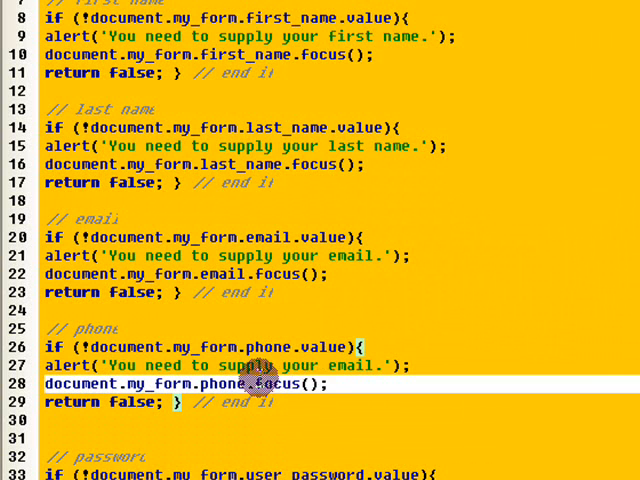
pyautogui.doubleClick(347, 365)
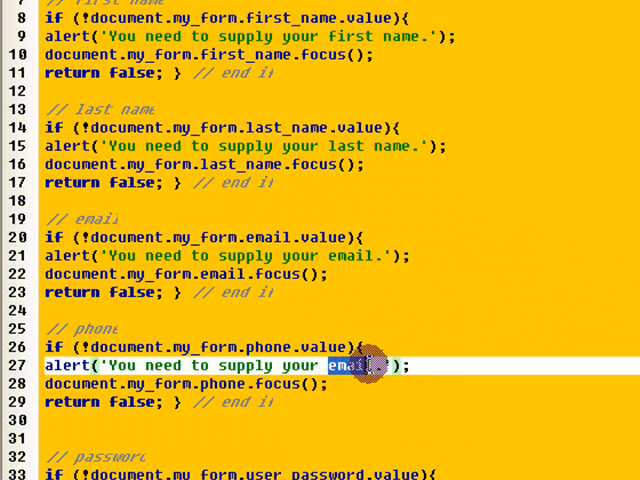
pyautogui.write('phone number')
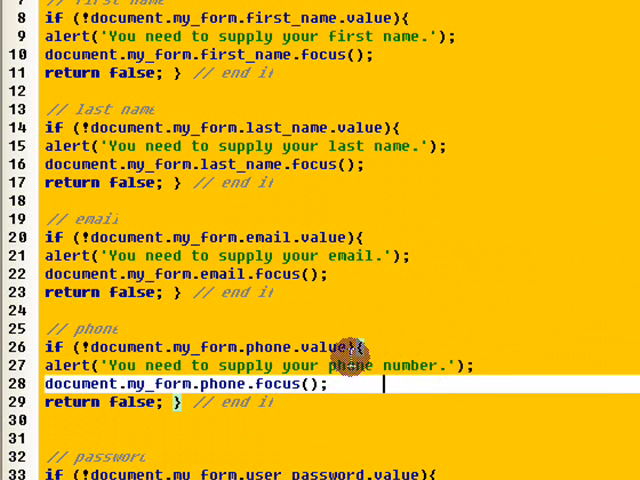
pyautogui.scroll(-3)
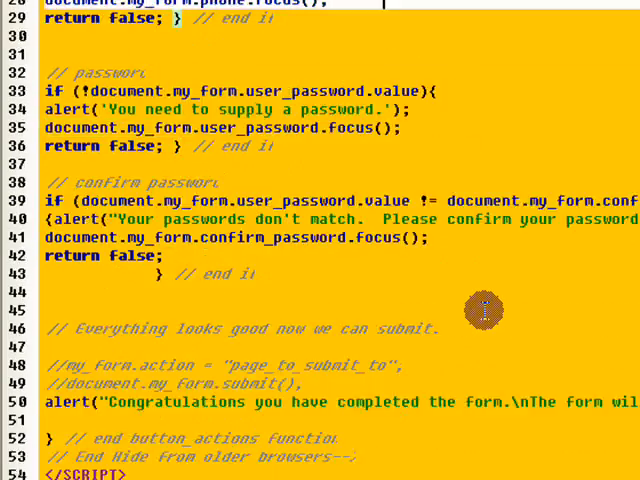
pyautogui.scroll(-3)
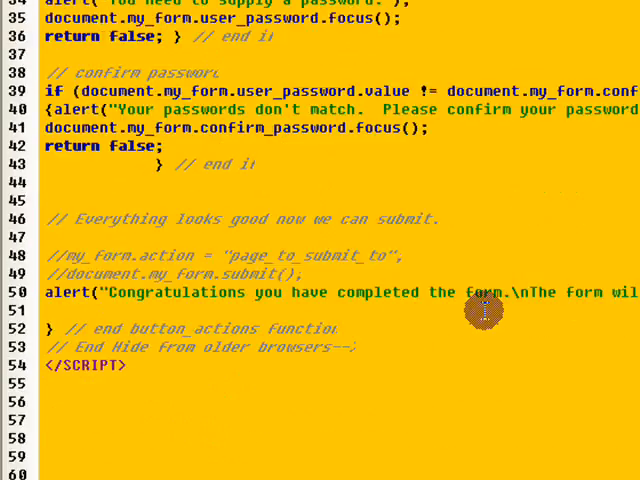
pyautogui.scroll(-3)
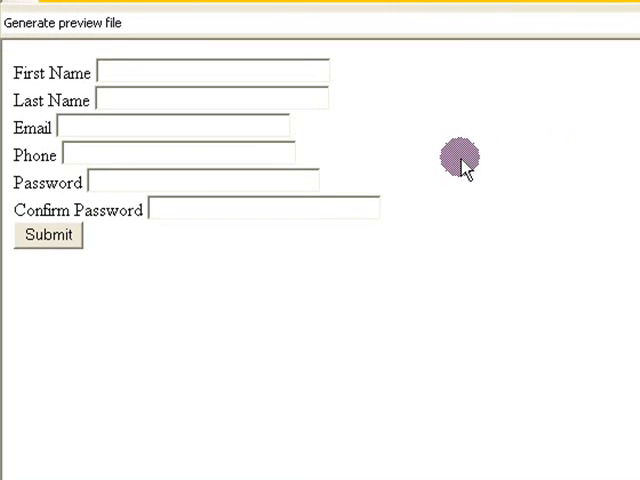
pyautogui.click(120, 72)
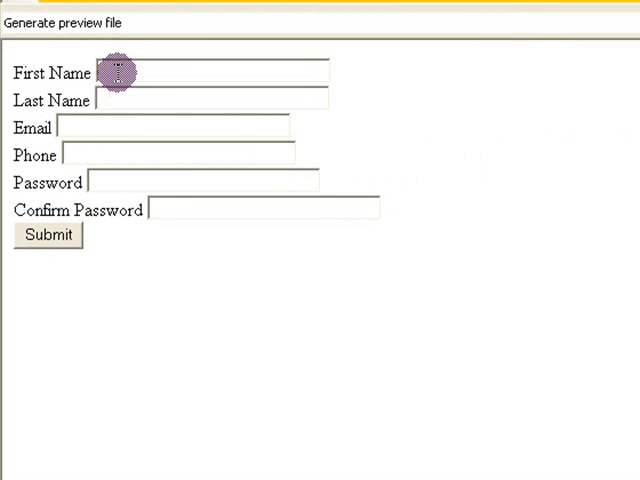
pyautogui.write('john')
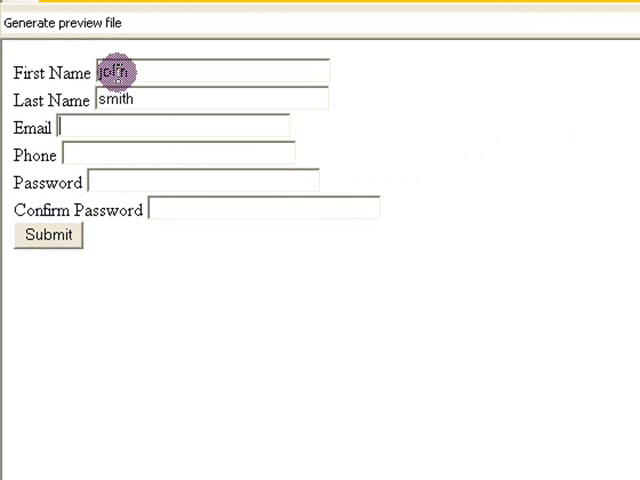
pyautogui.write('joh')
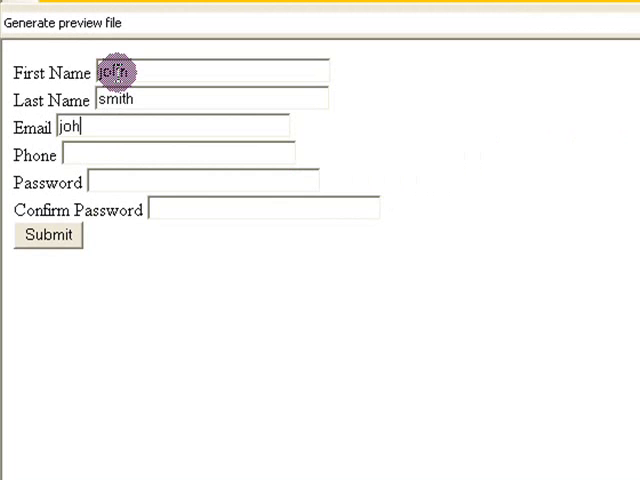
pyautogui.write('n')
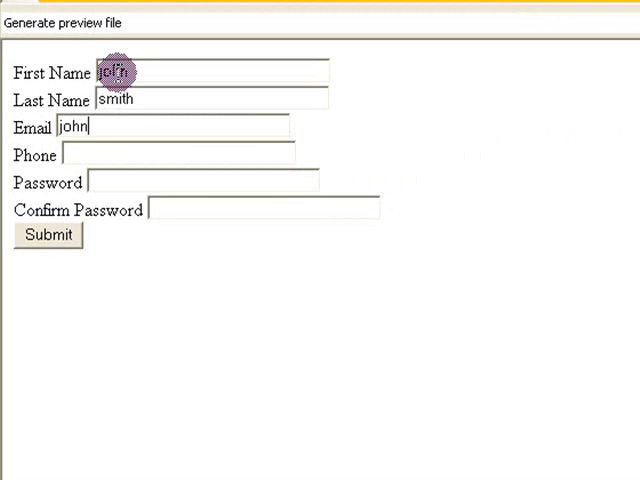
pyautogui.write('@smith')
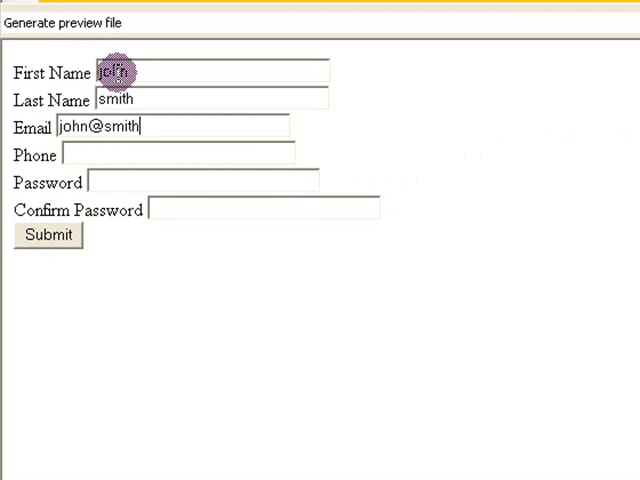
pyautogui.write('.calm')
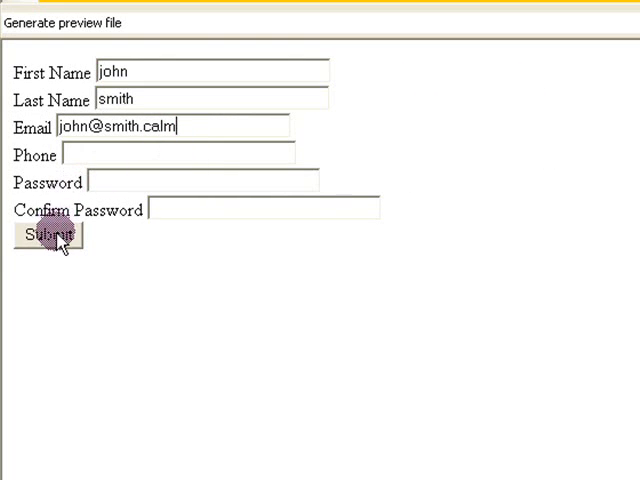
# - Submit, dismiss the phone warning, enter a 555-5 phone number, and dismiss the congratulations alert
pyautogui.click(48, 237)
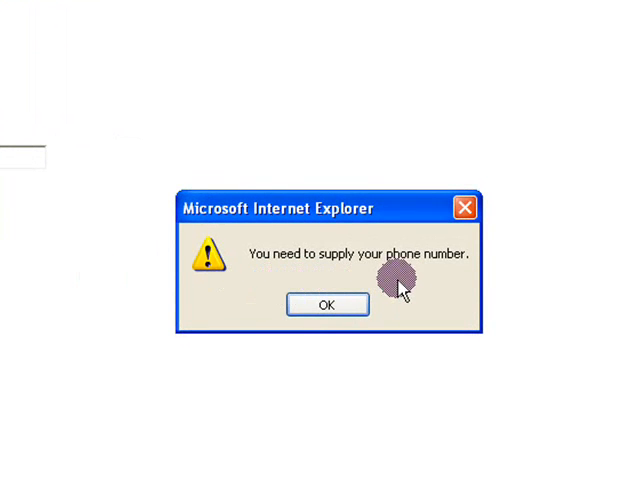
pyautogui.click(327, 304)
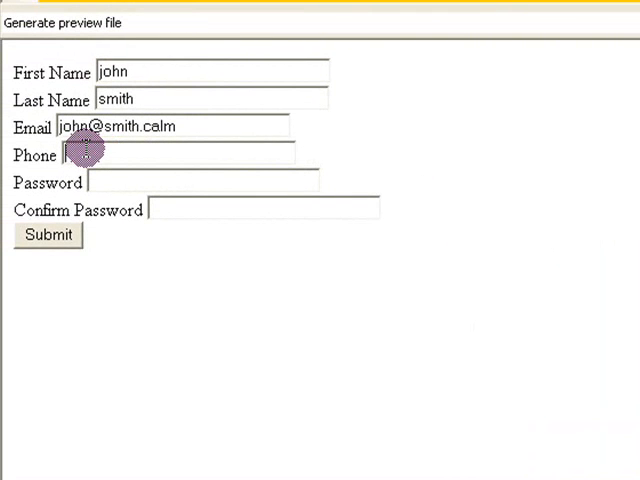
pyautogui.write('555-555-5555')
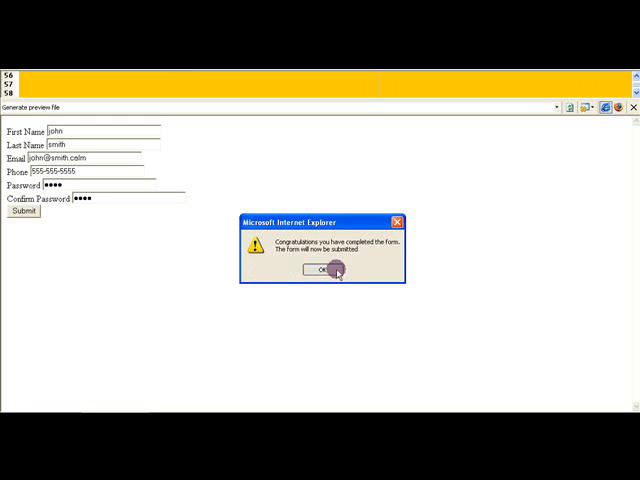
pyautogui.click(320, 271)
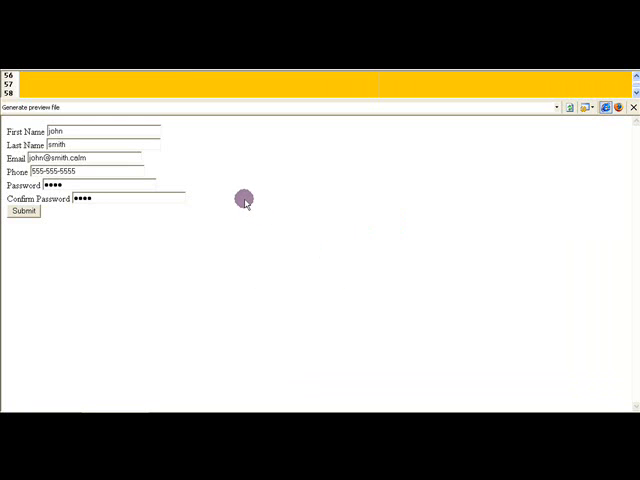